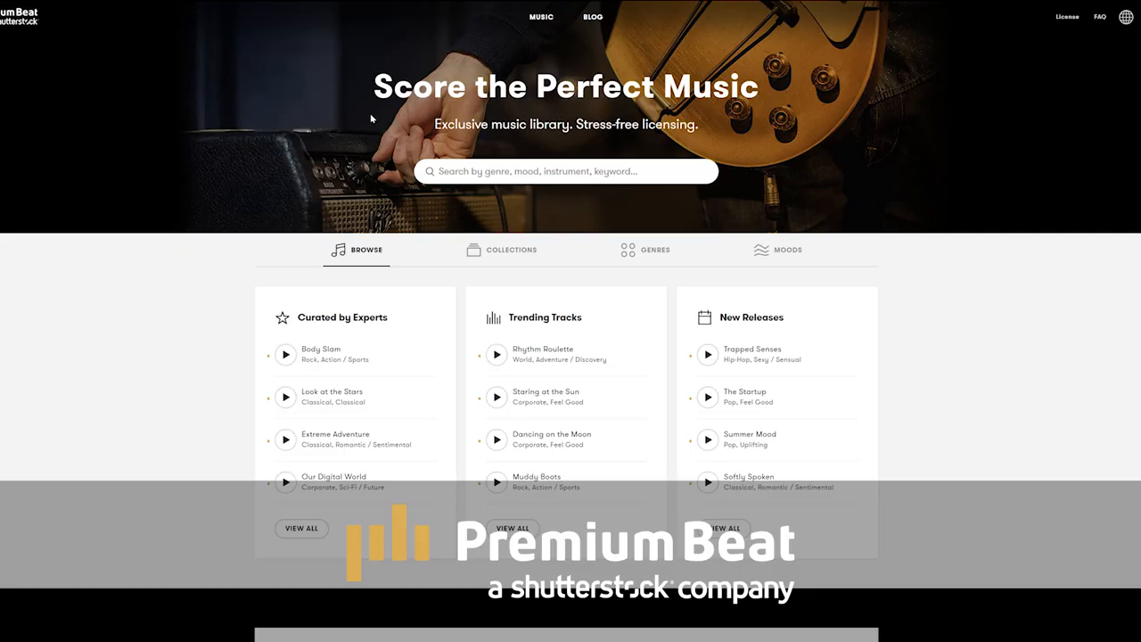
Step: Scroll down the PremiumBeat homepage toward the browse-tracks catalogue
scroll(down, 3)
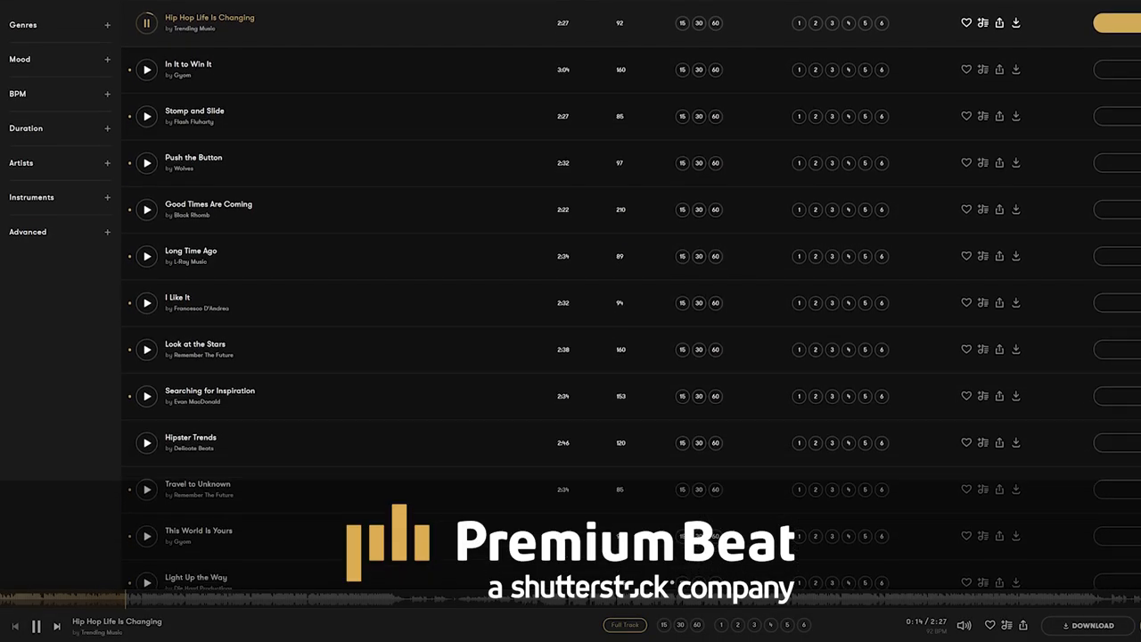
scroll(down, 3)
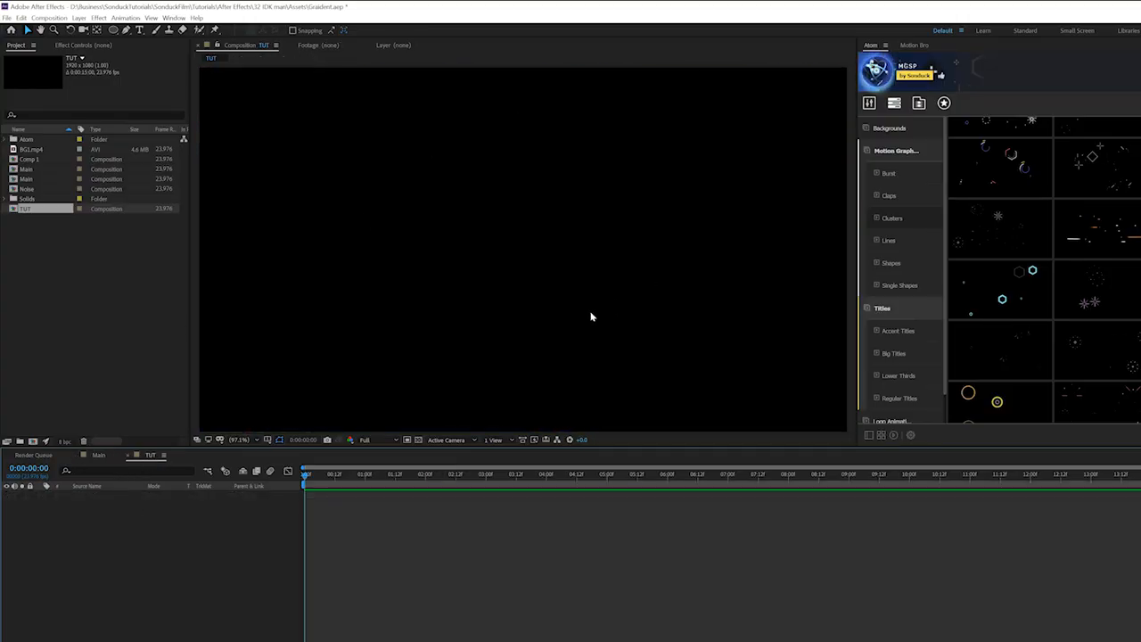
Step: Create a new white solid layer filling the composition with default settings
click(78, 18)
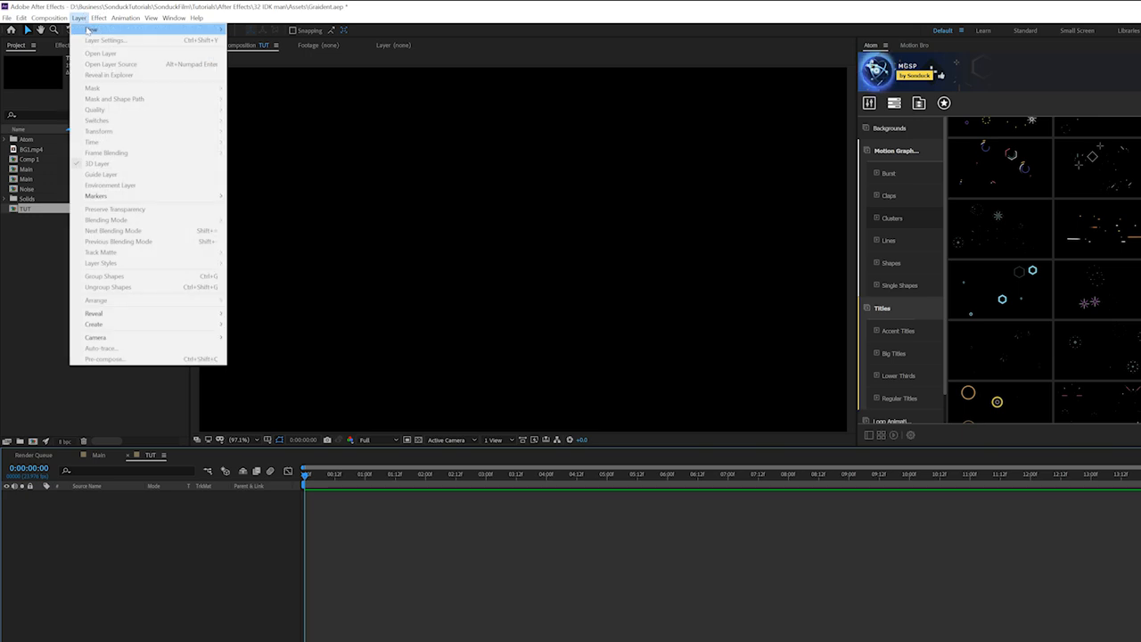
click(92, 28)
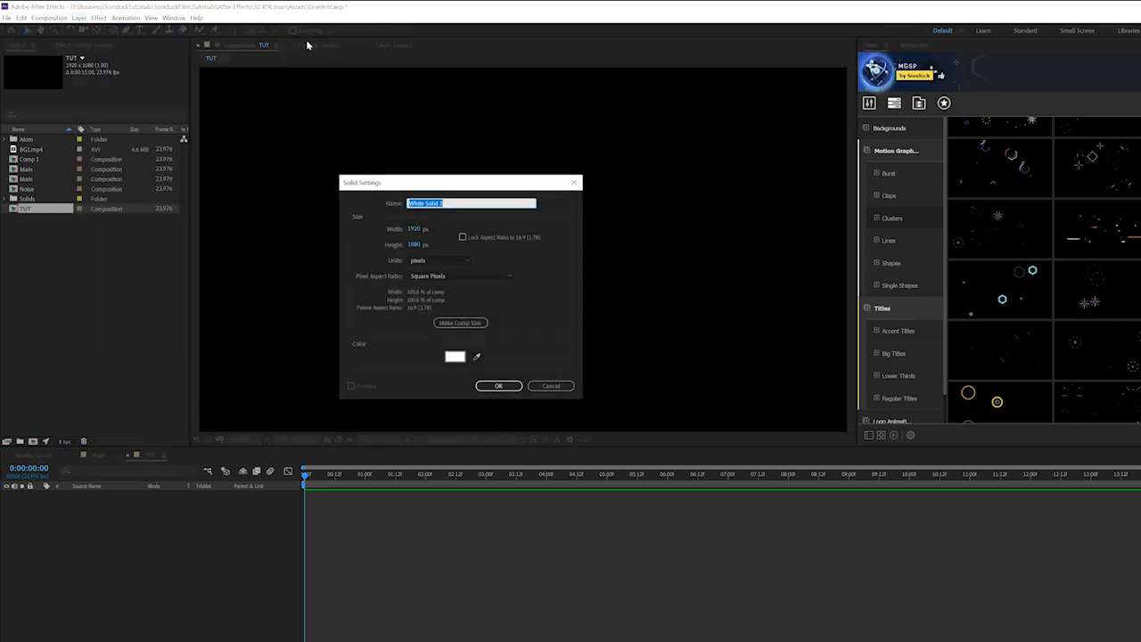
click(498, 385)
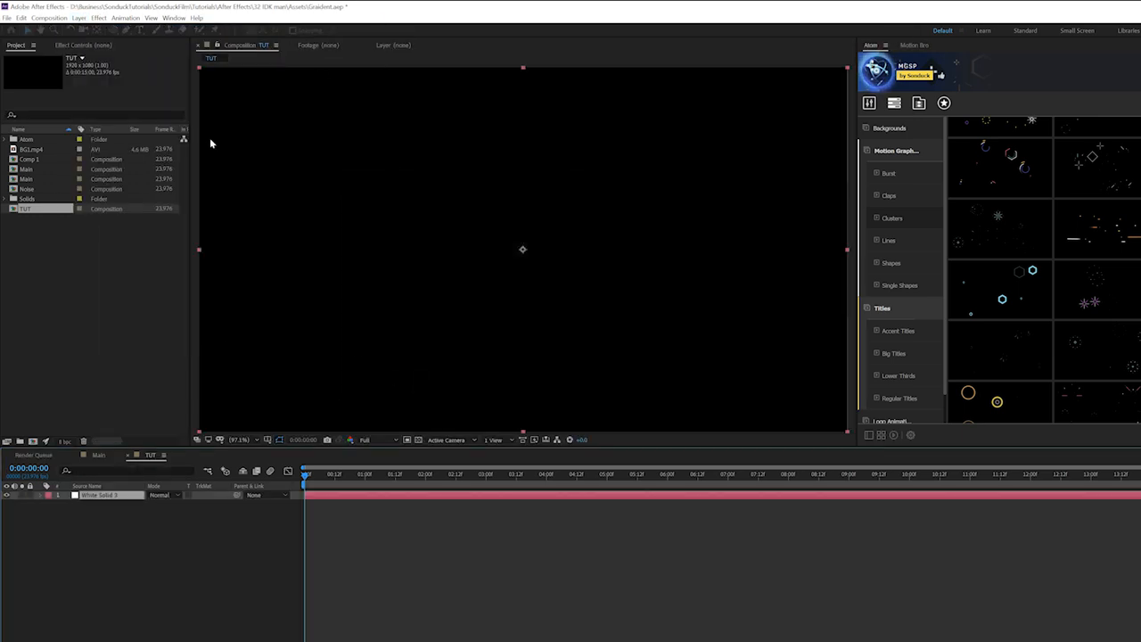
Step: Apply Fractal Noise to the solid, set Fractal Type to Dynamic Progressive and keyframe Evolution
click(100, 18)
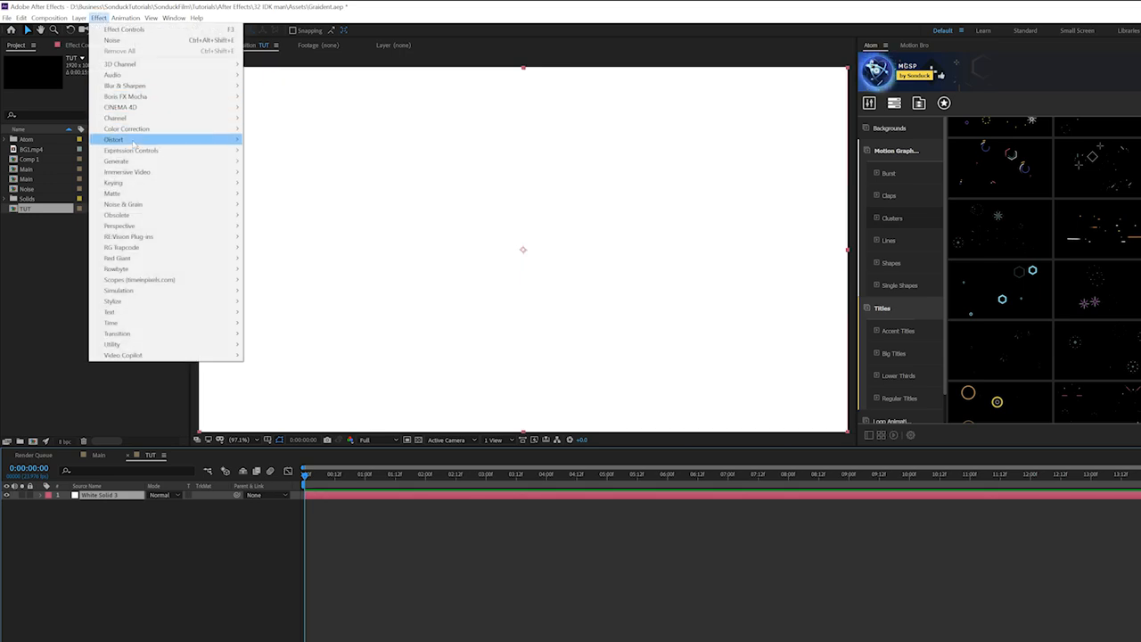
click(122, 139)
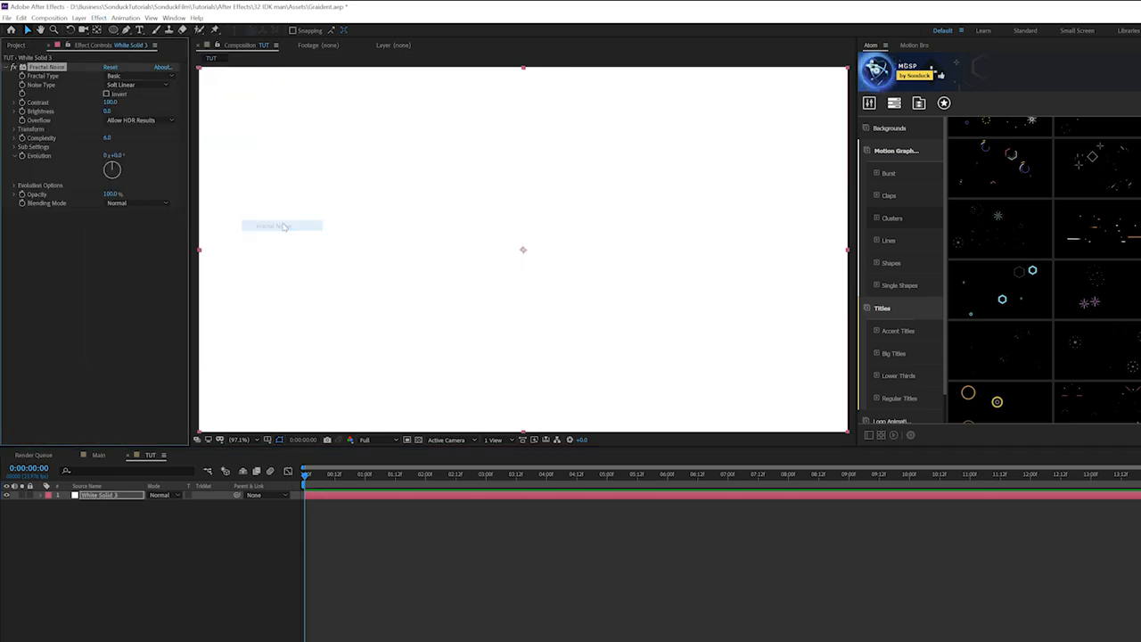
click(139, 75)
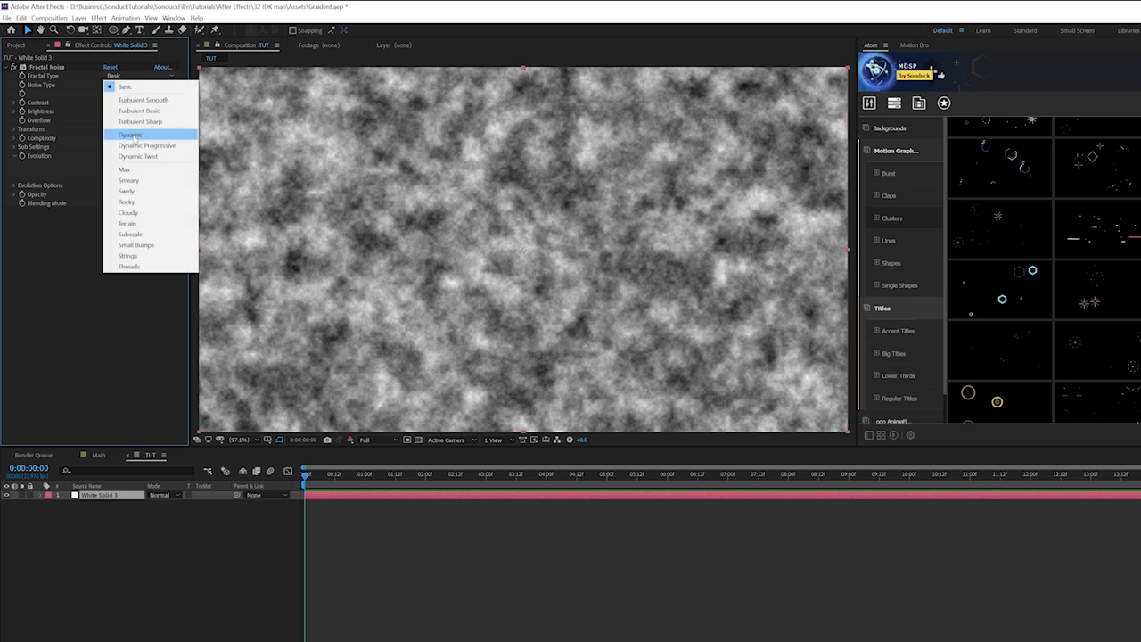
click(146, 146)
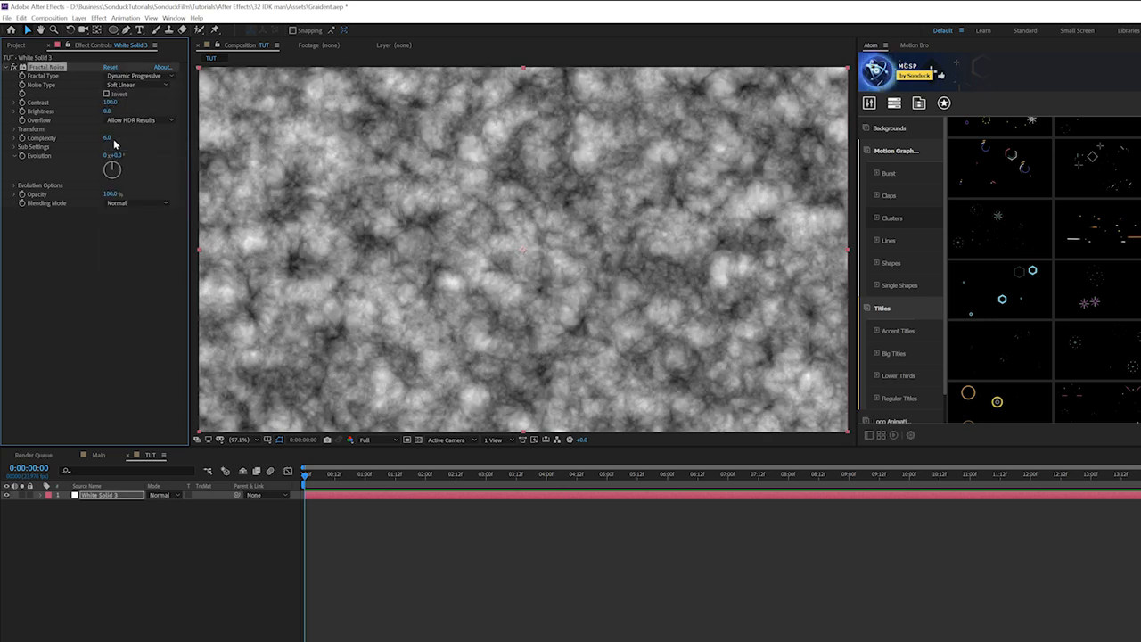
click(114, 138)
text(1)
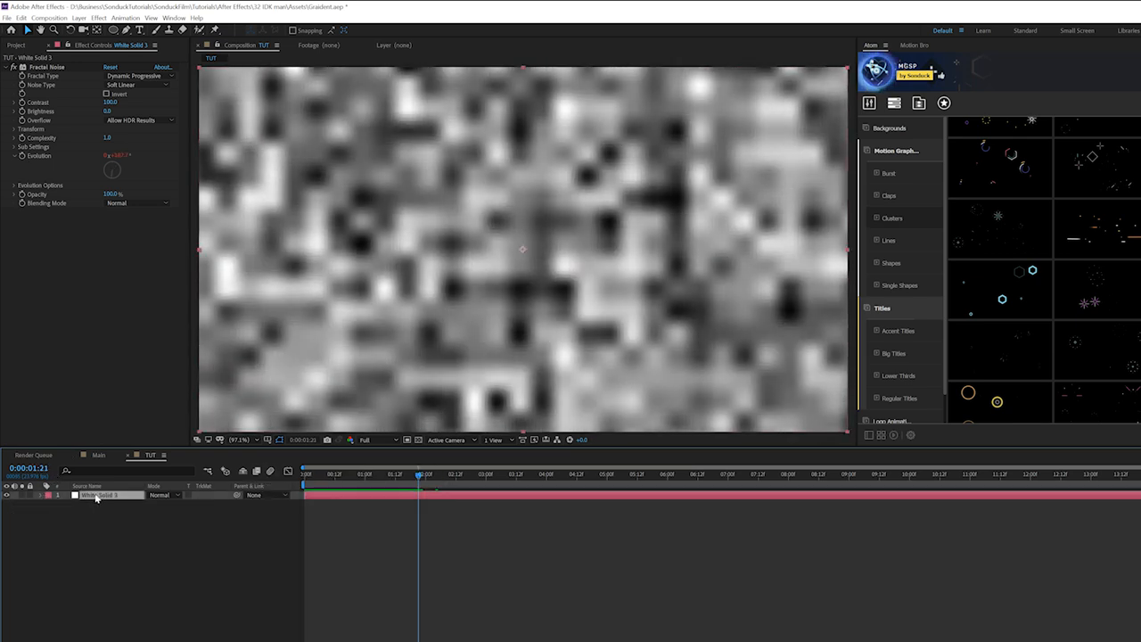
Step: Pre-compose the noise solid into a nested composition named Noise
click(78, 17)
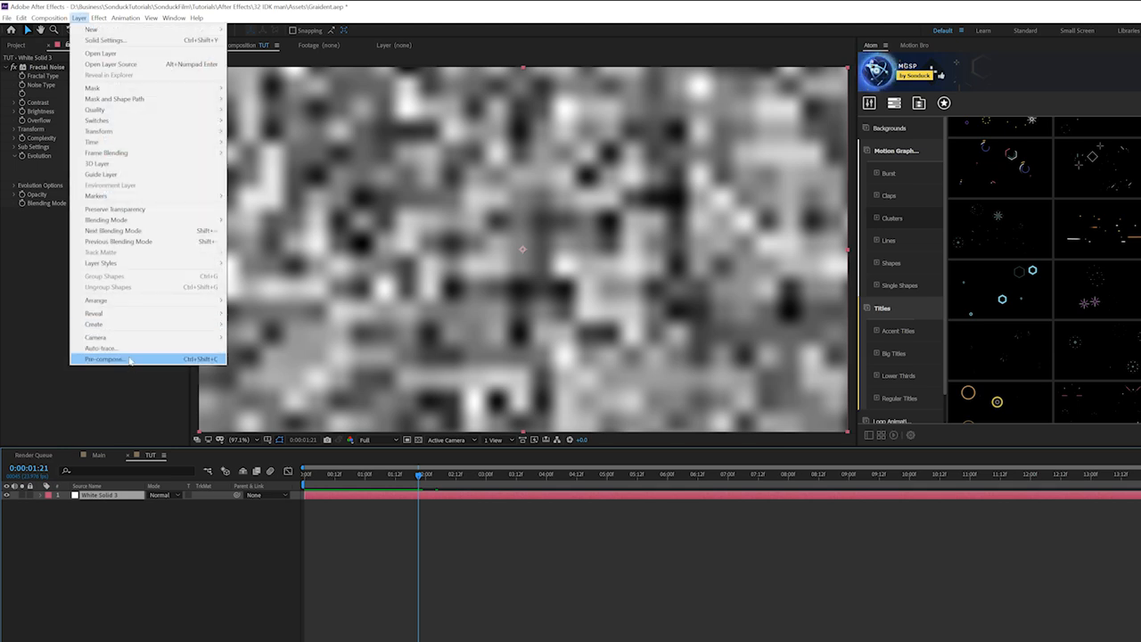
click(103, 359)
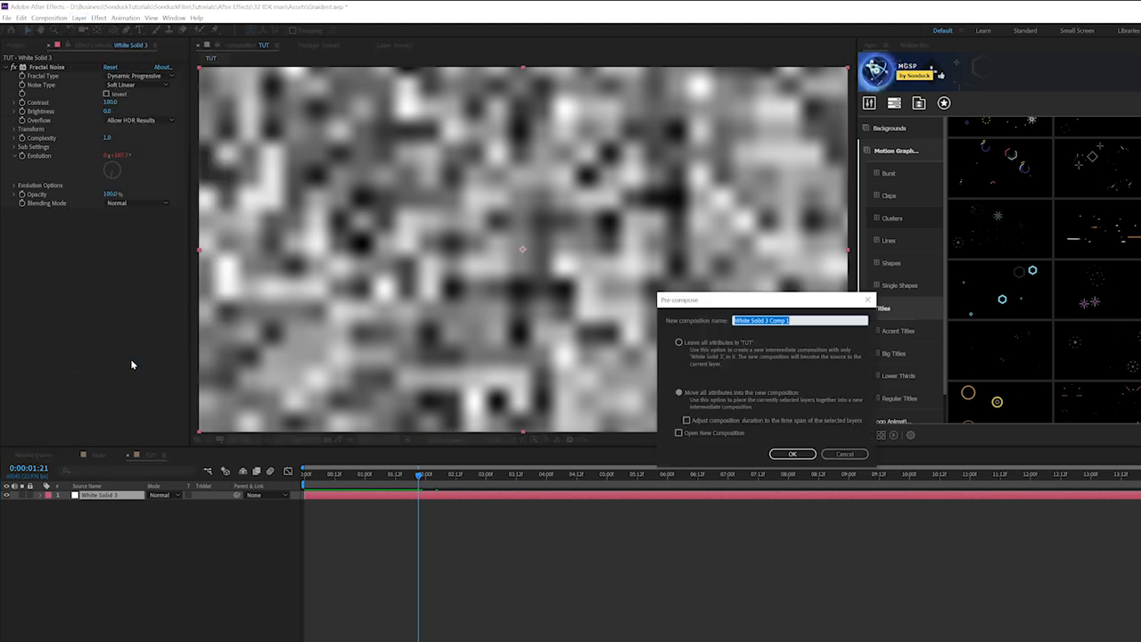
text(No)
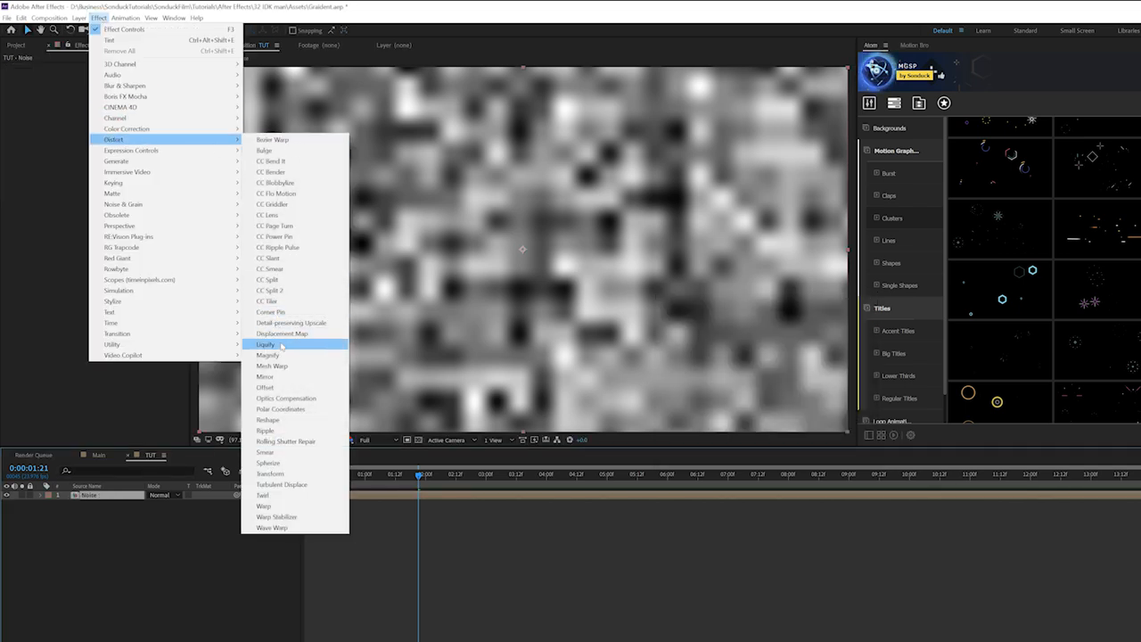
Step: Apply Liquify to the Noise layer and raise the warp Brush Size to a much larger value
click(266, 344)
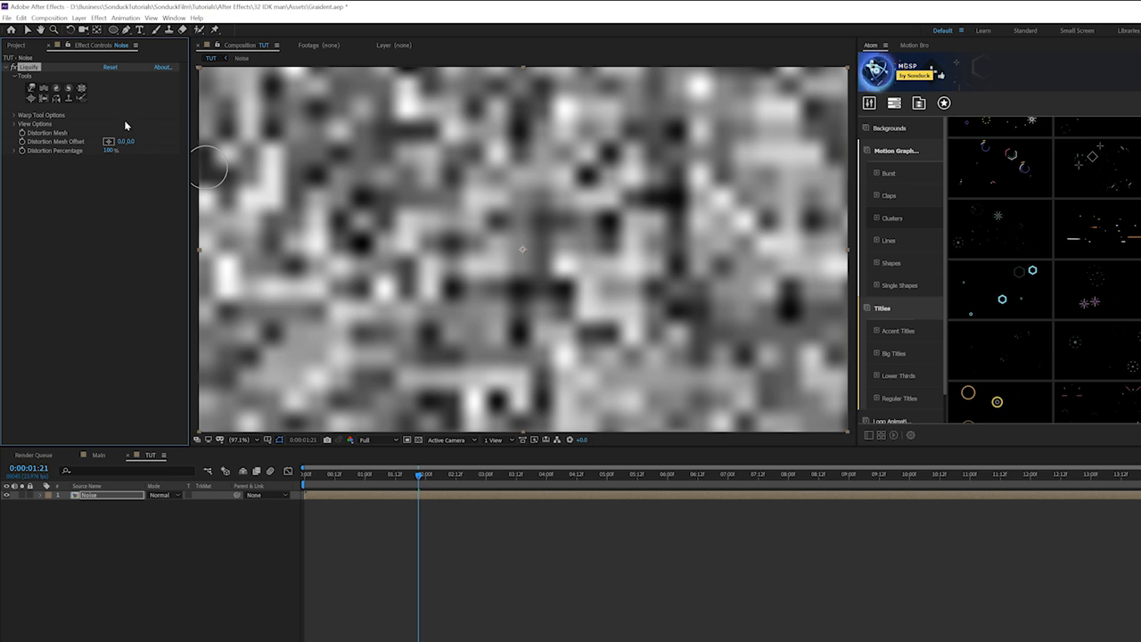
click(14, 114)
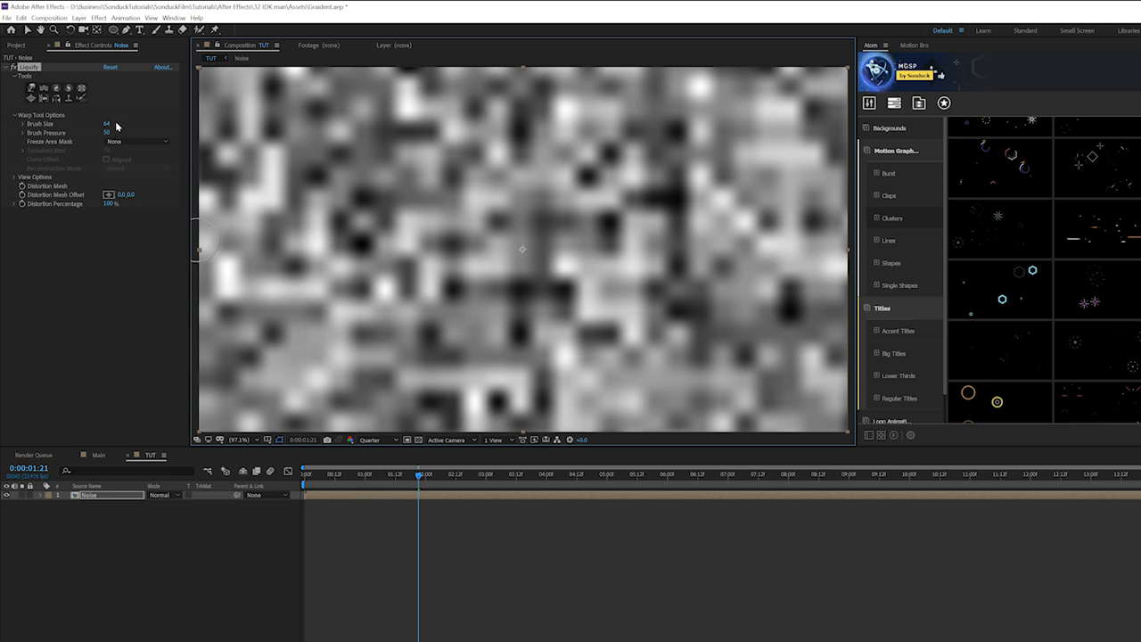
click(15, 115)
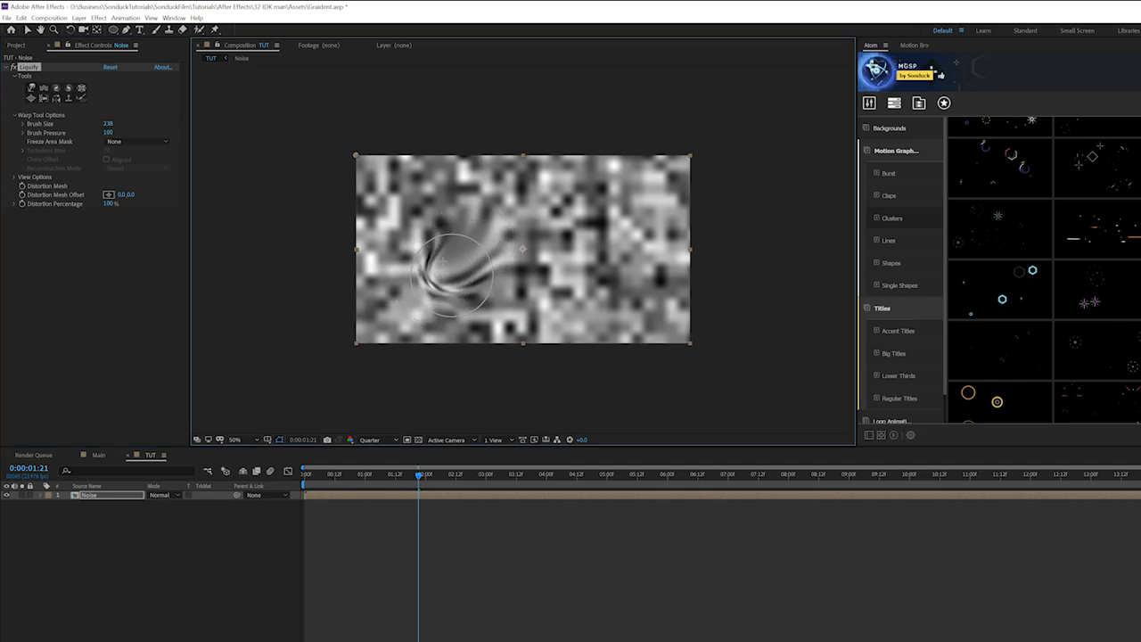
Step: Smear the noise with Liquify strokes across the centre, upper right and right edge into liquid swirls
drag(455, 271, 496, 205)
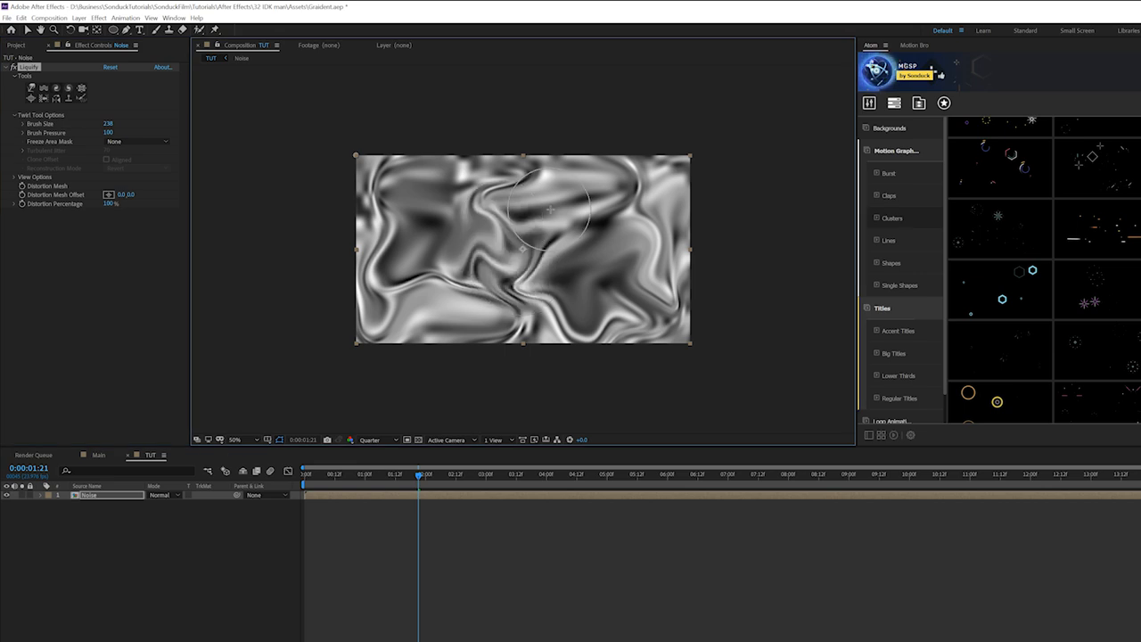
drag(551, 211, 598, 271)
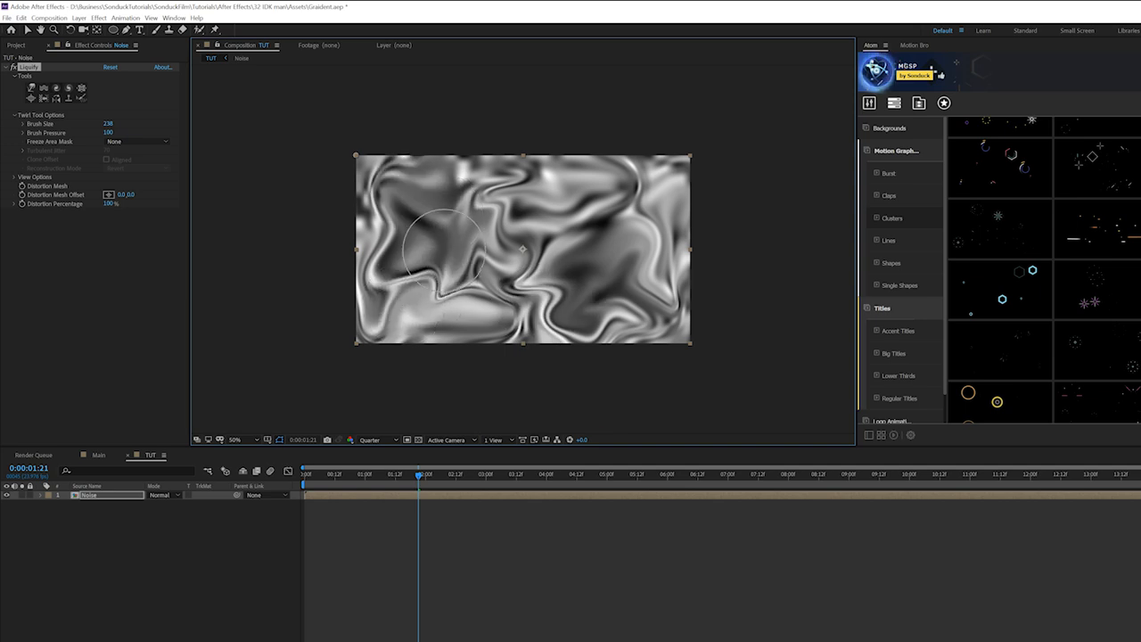
drag(446, 250, 610, 187)
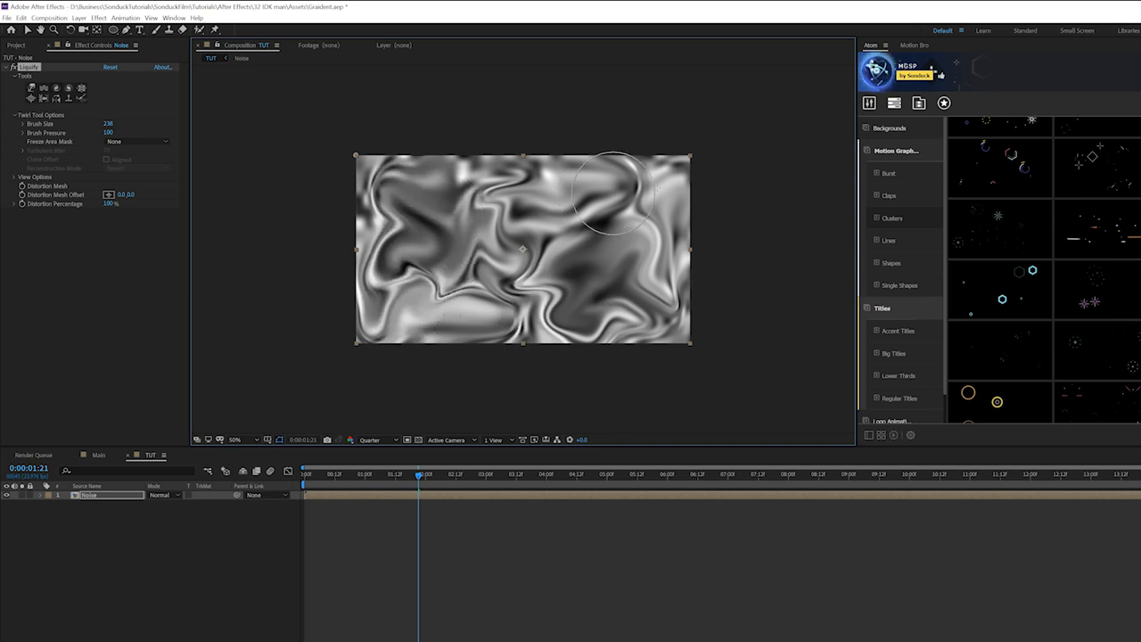
drag(614, 187, 642, 246)
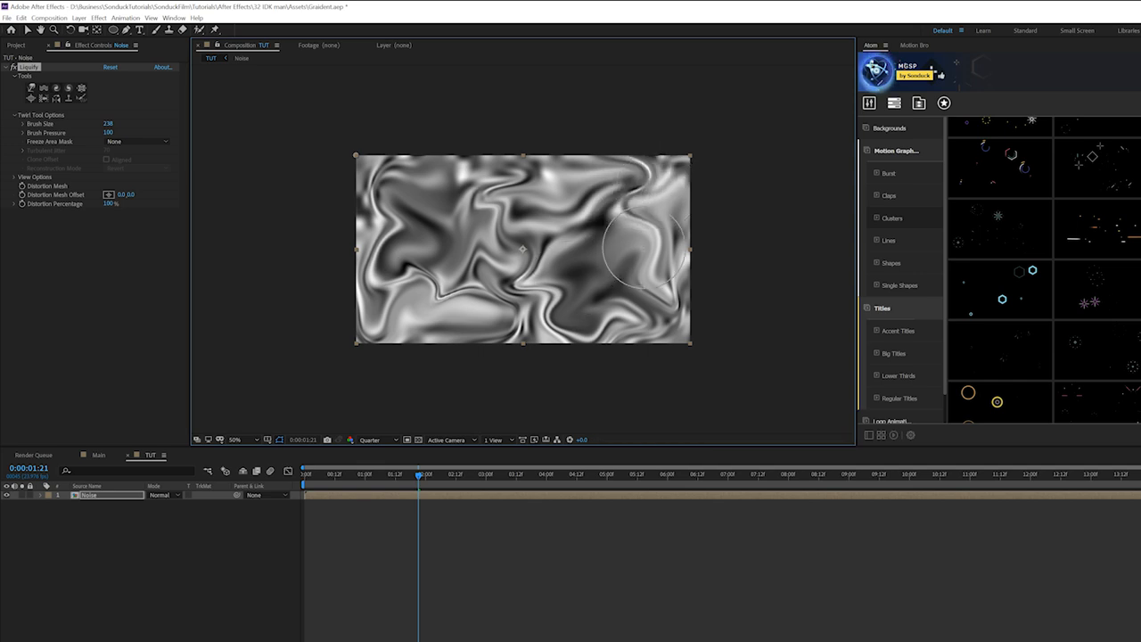
drag(642, 246, 549, 300)
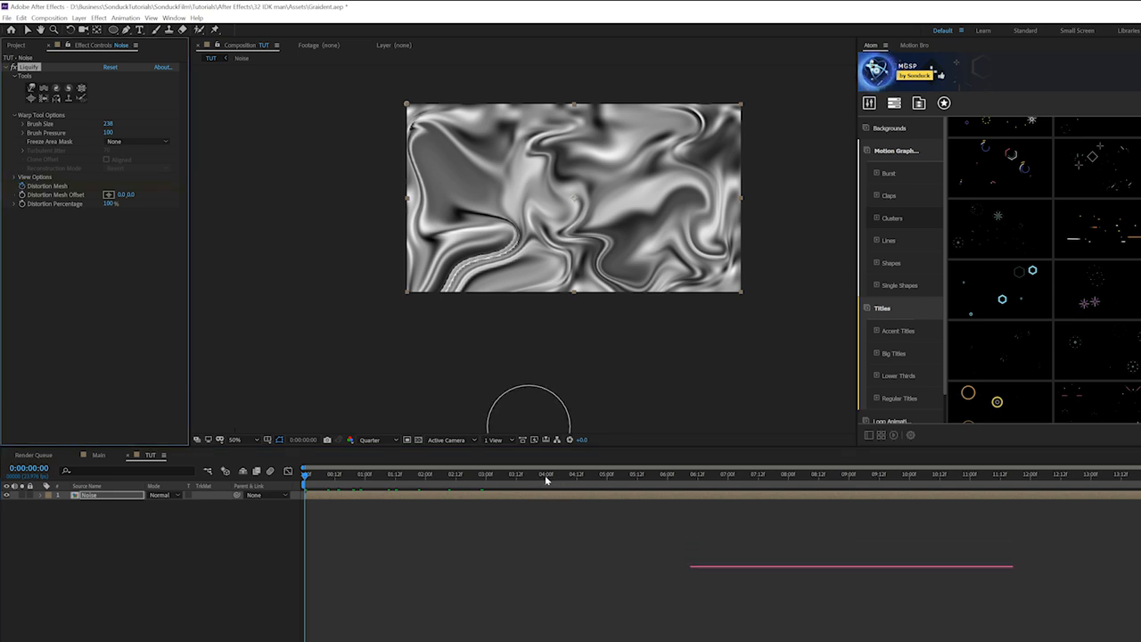
Step: At the 4-second point, warp the grey noise further into swirling marble shapes, then enter the Noise comp
click(545, 475)
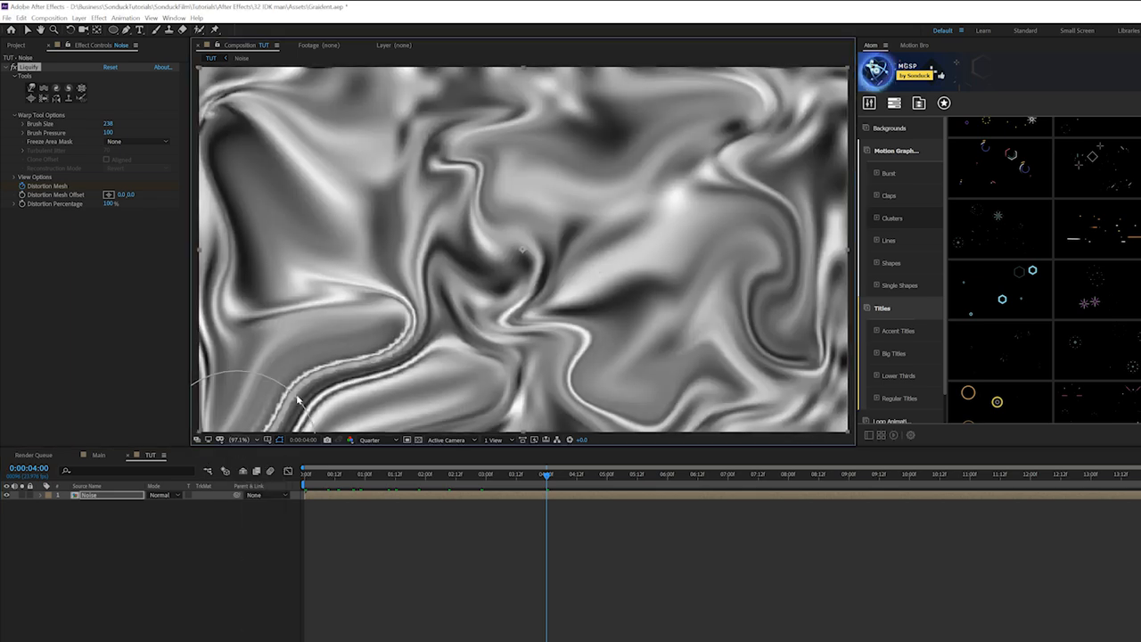
click(235, 438)
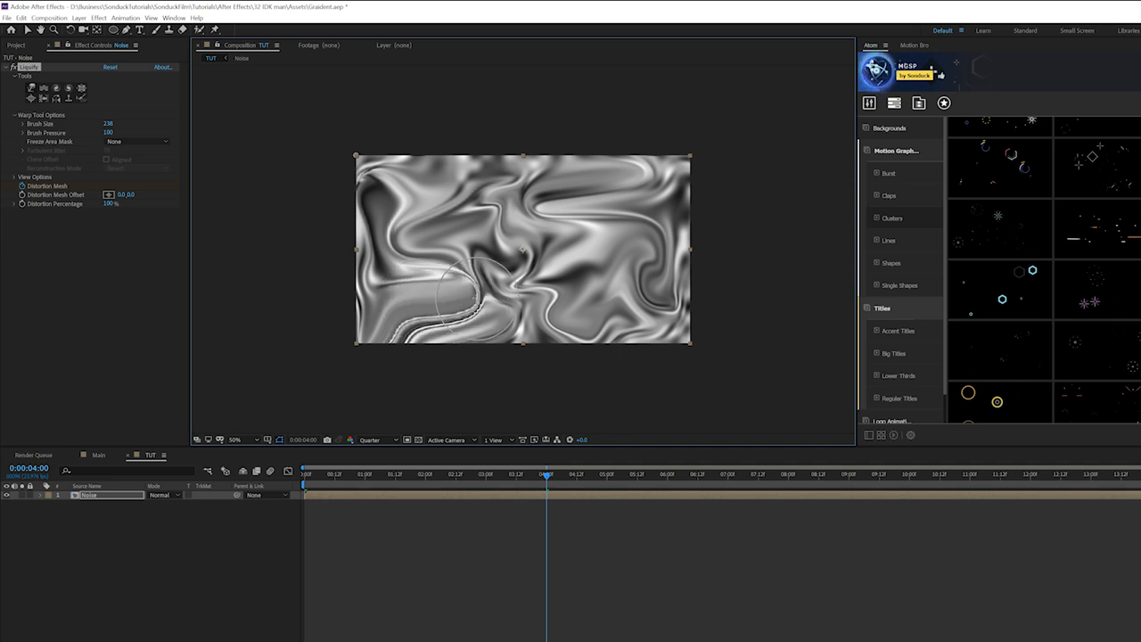
drag(481, 286, 642, 318)
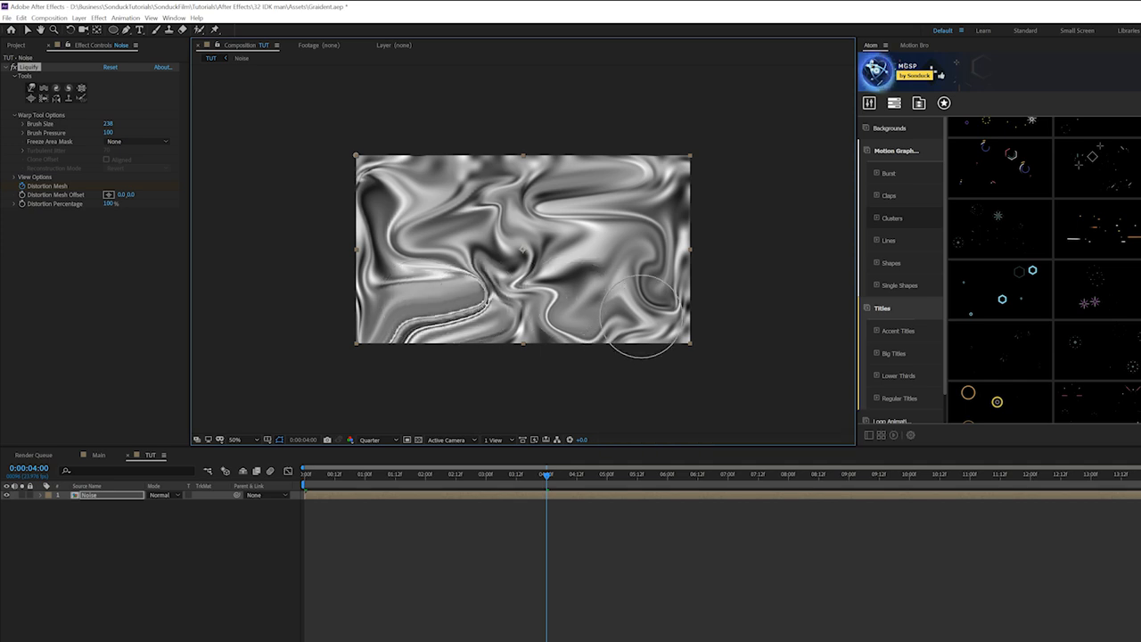
drag(642, 312, 401, 182)
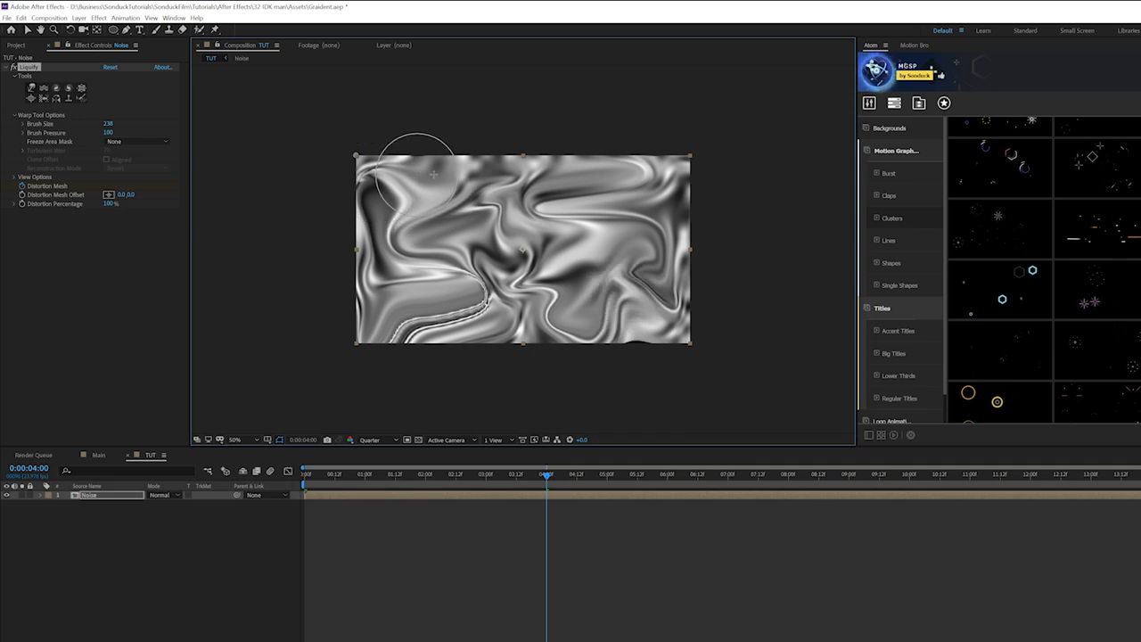
drag(414, 161, 437, 250)
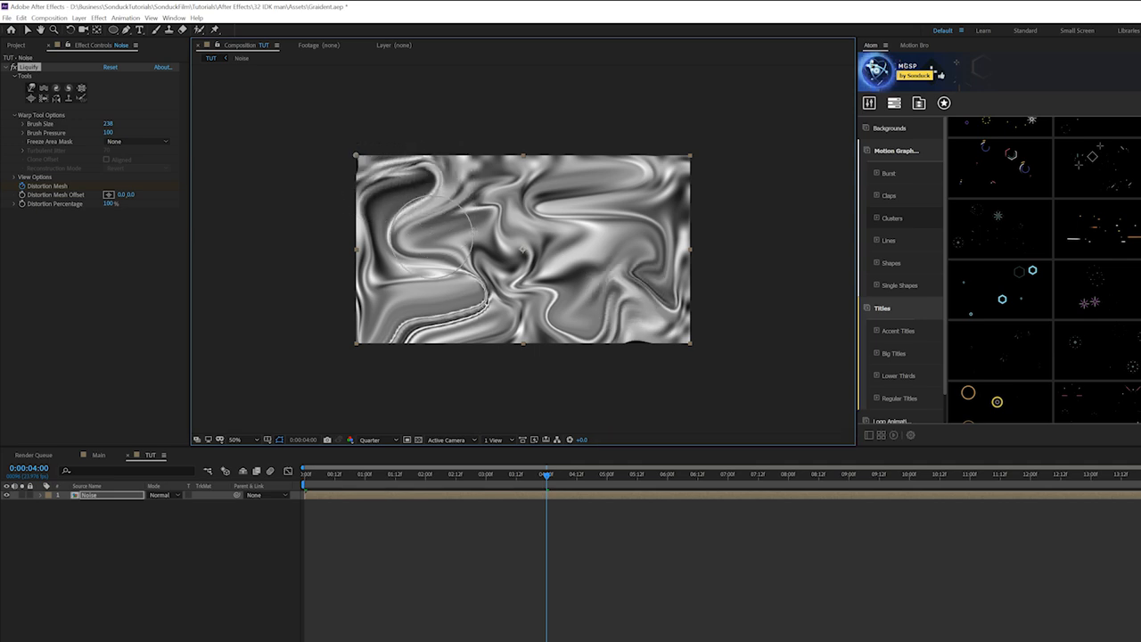
drag(419, 241, 383, 187)
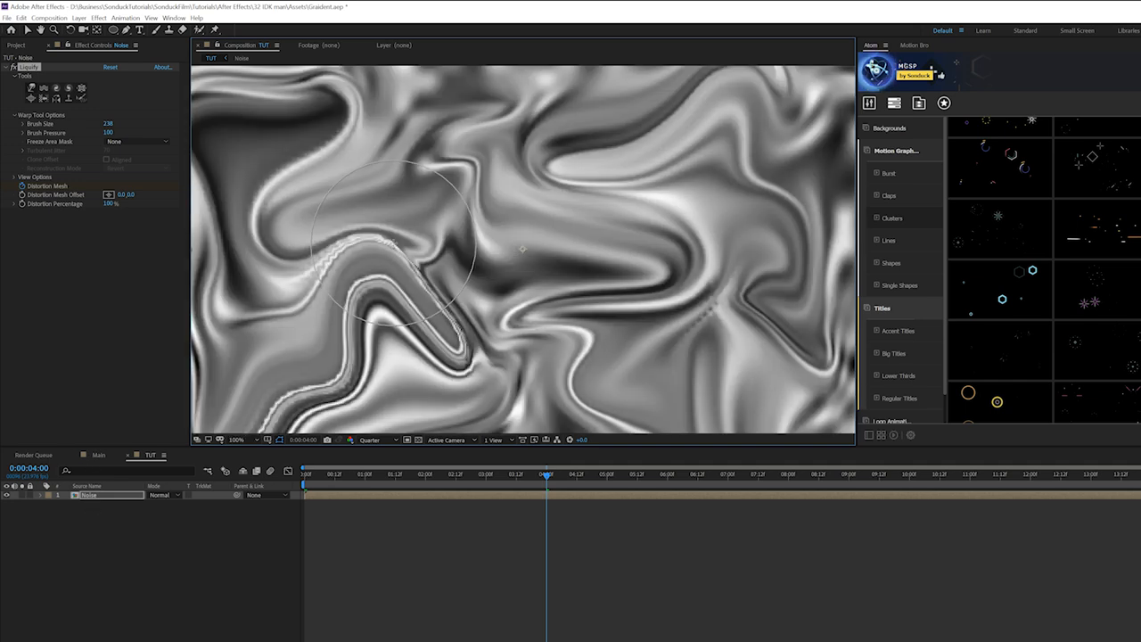
click(236, 439)
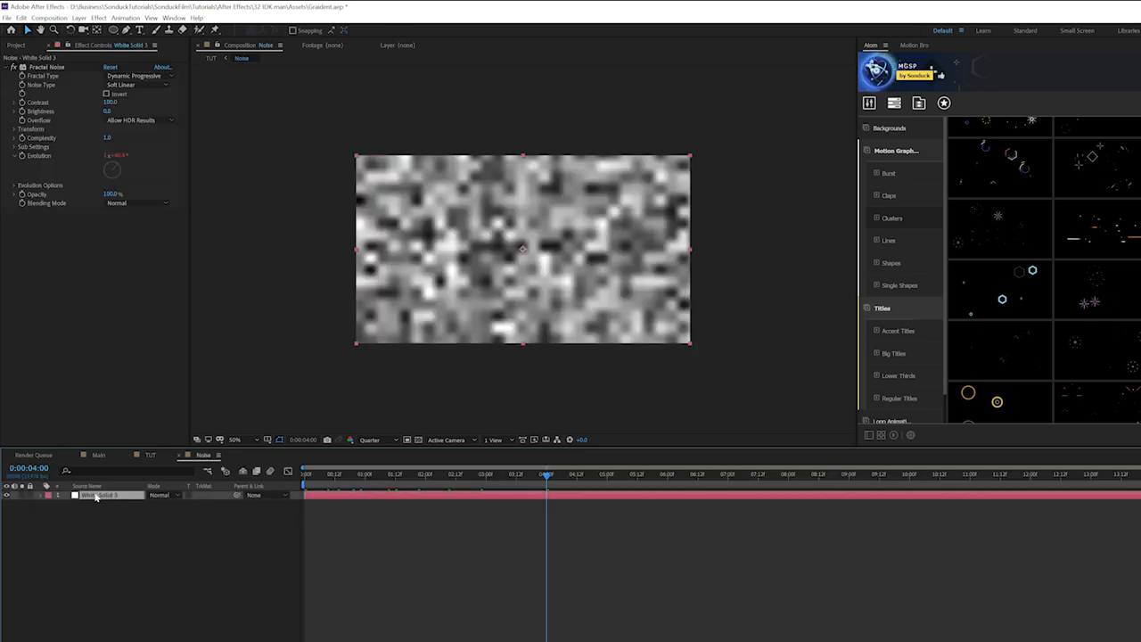
Step: Apply Tint to the noise solid, mapping black to blue and white to yellow
click(100, 18)
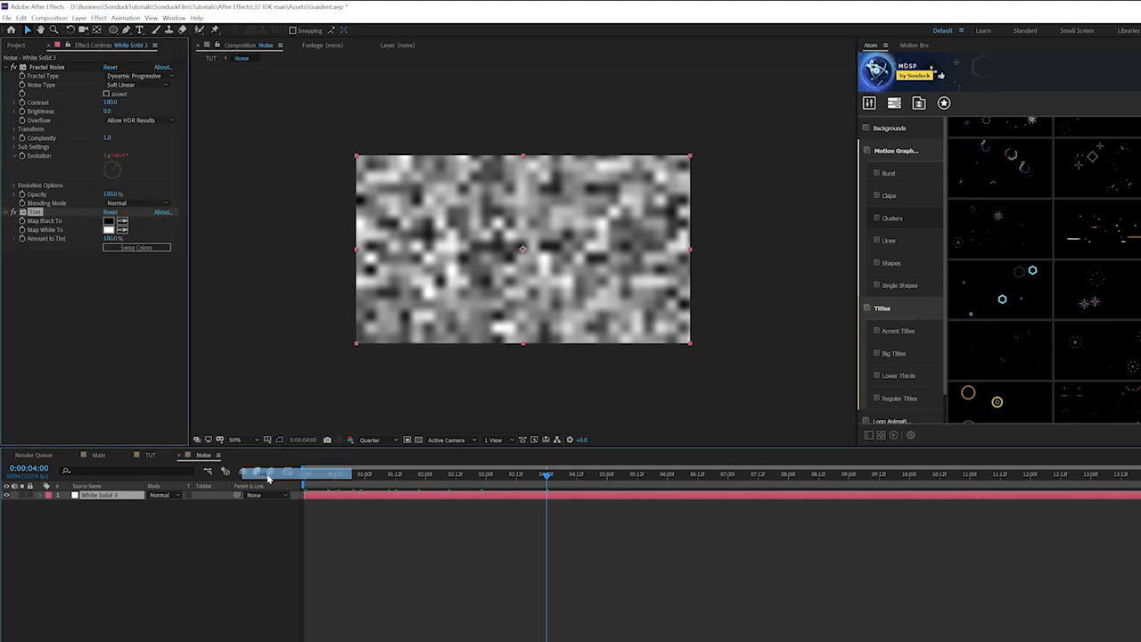
click(109, 221)
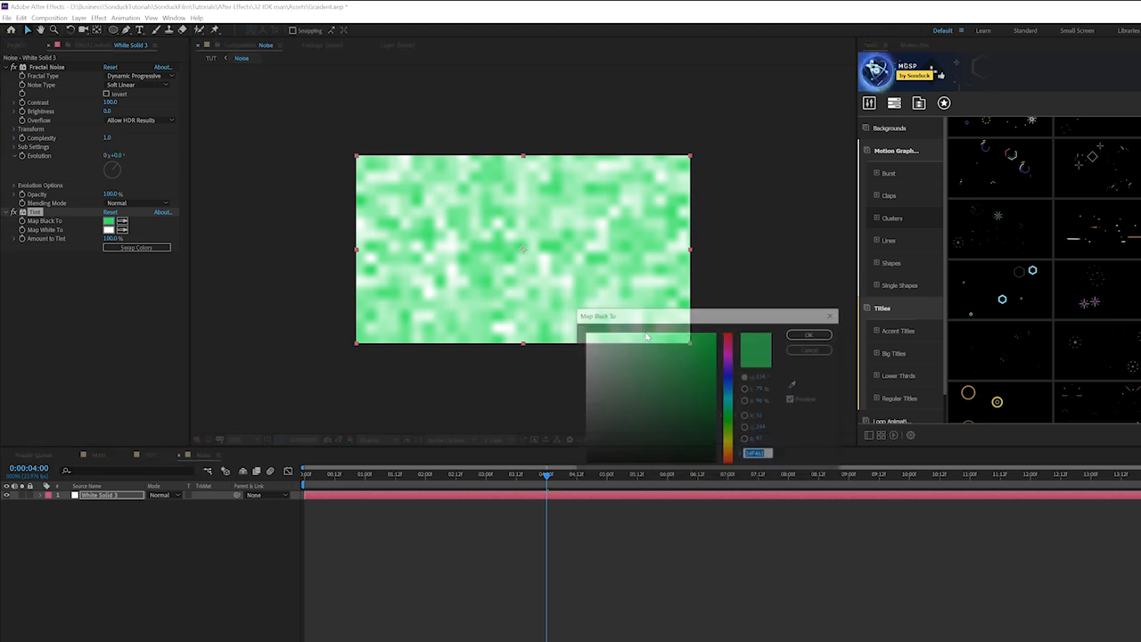
click(688, 337)
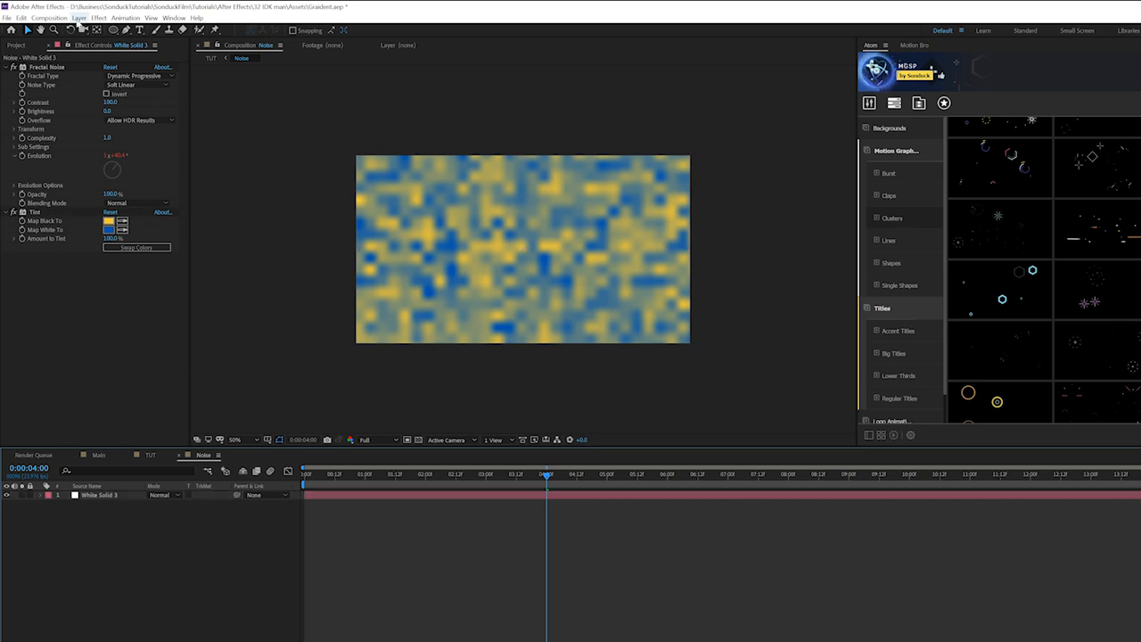
Step: Create a new white solid layer above the noise solid for painting strokes
click(100, 18)
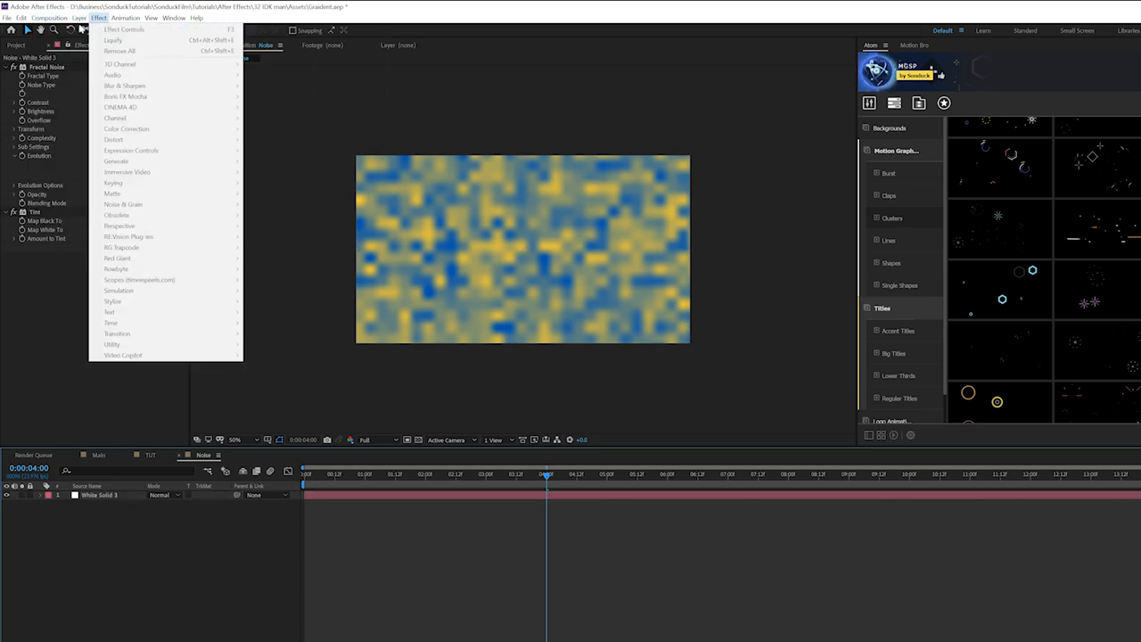
click(78, 18)
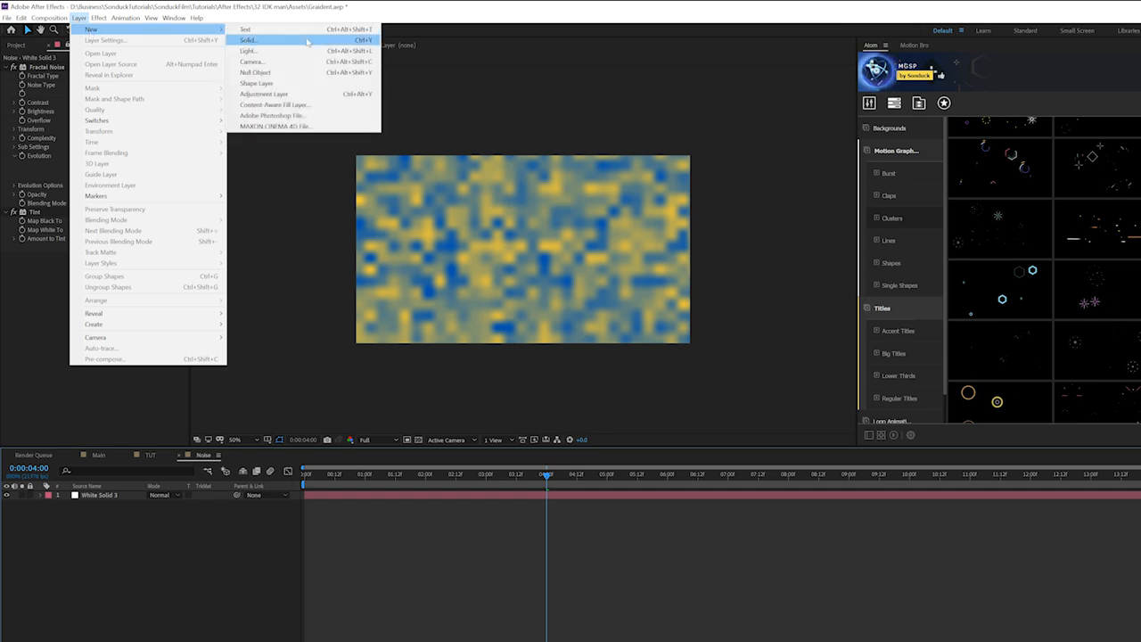
click(250, 40)
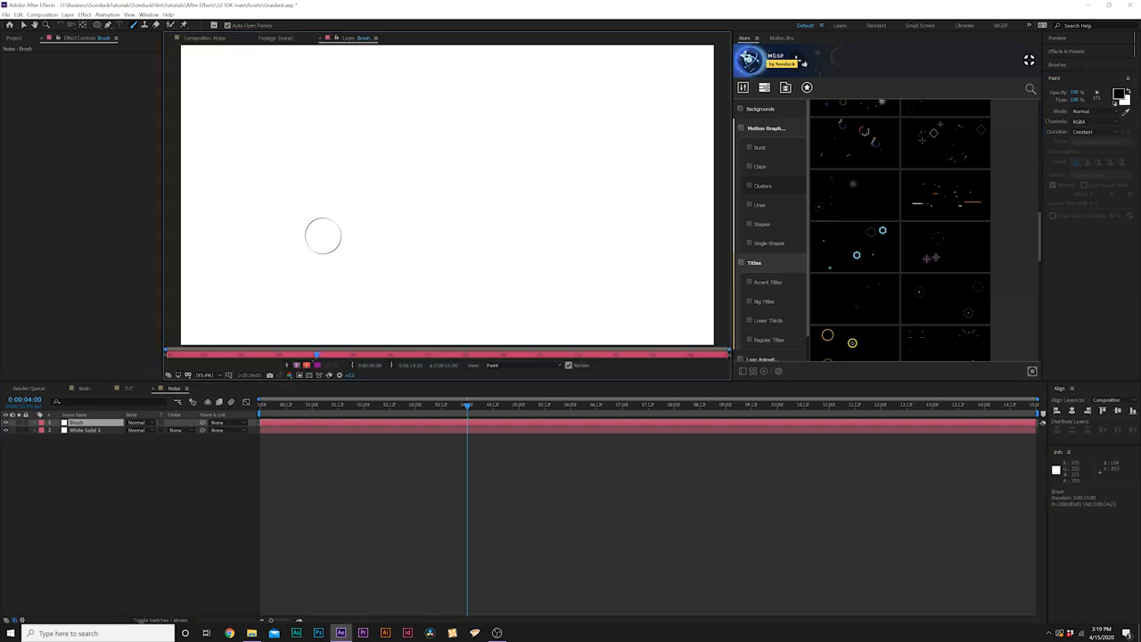
Step: Paint black brush squiggles and a smile on the solid and enable Paint on Transparent
drag(322, 235, 389, 305)
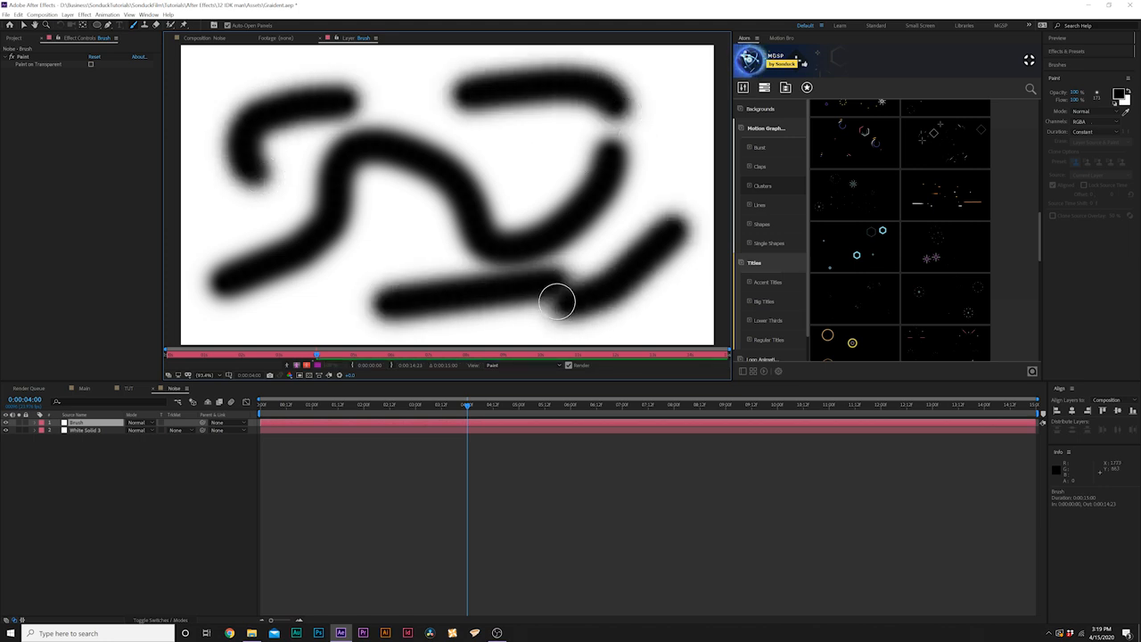
drag(557, 299, 502, 211)
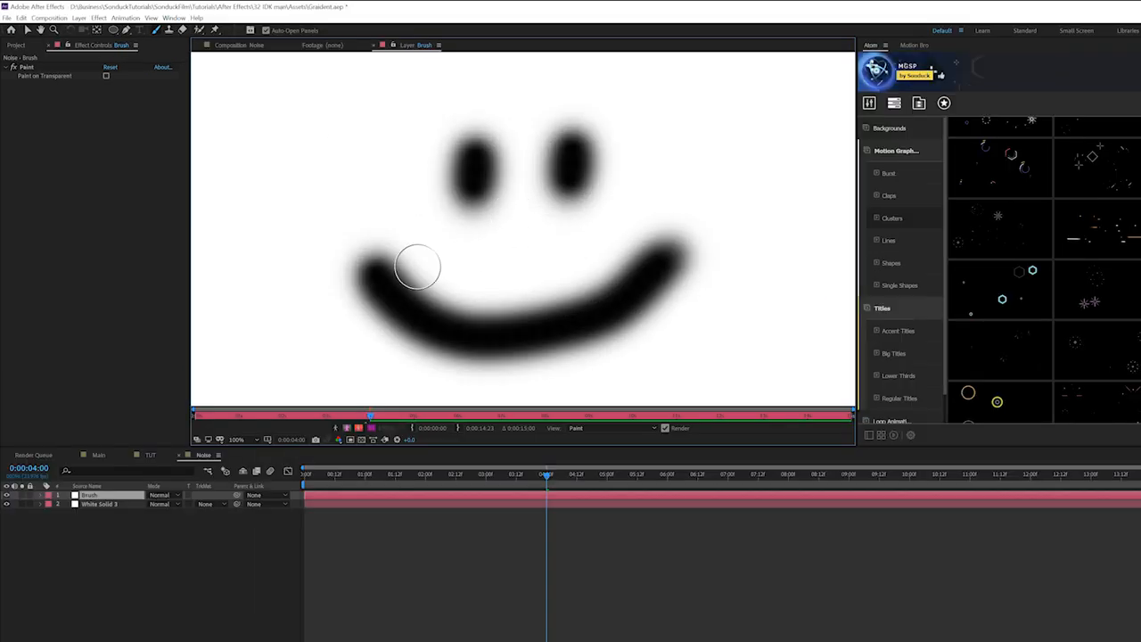
click(237, 439)
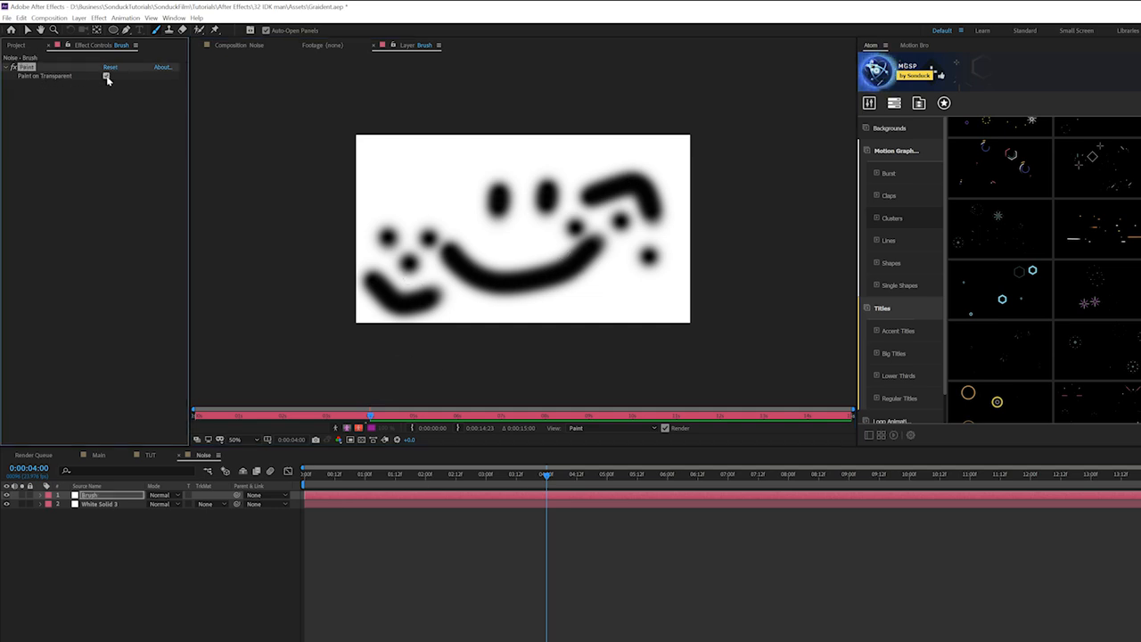
click(107, 75)
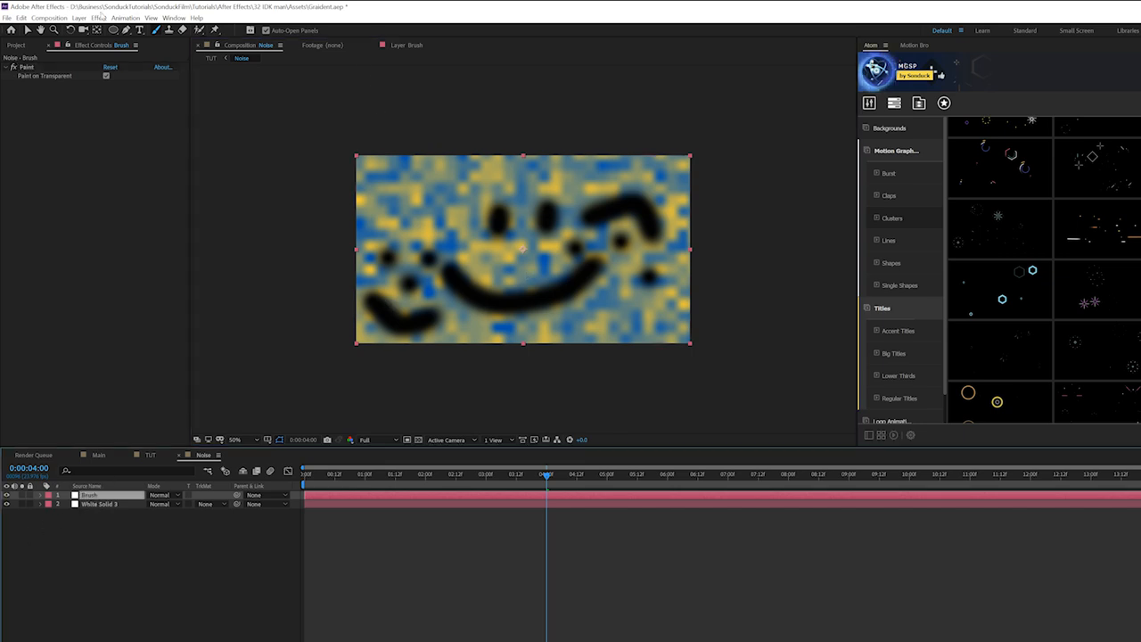
Step: Apply a Fill effect to the paint layer colouring the strokes blue
click(100, 18)
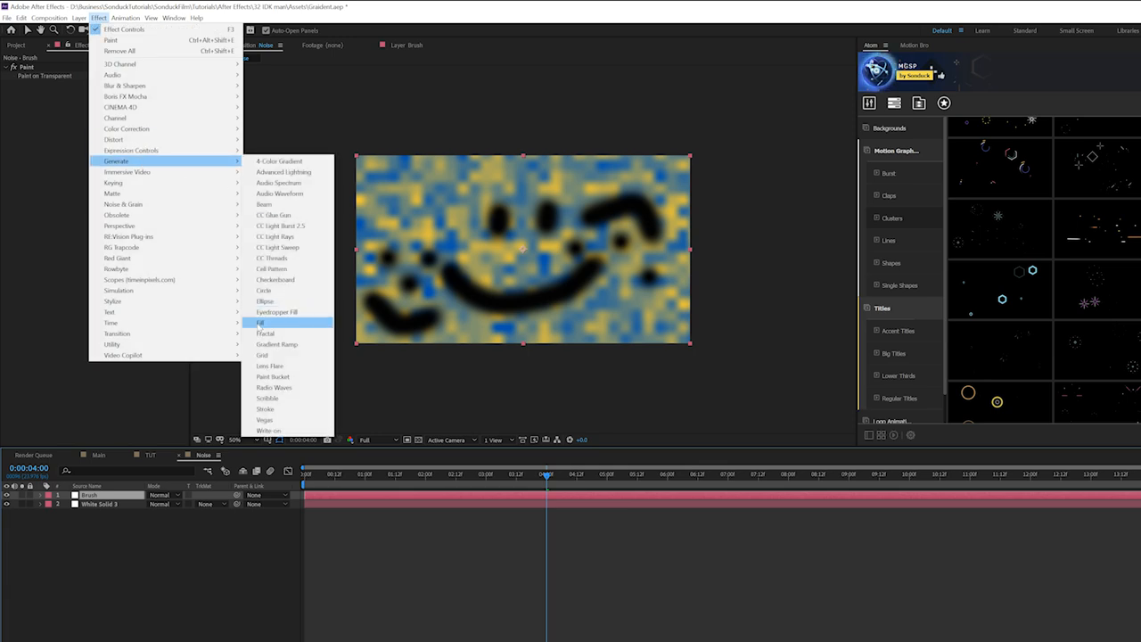
click(260, 322)
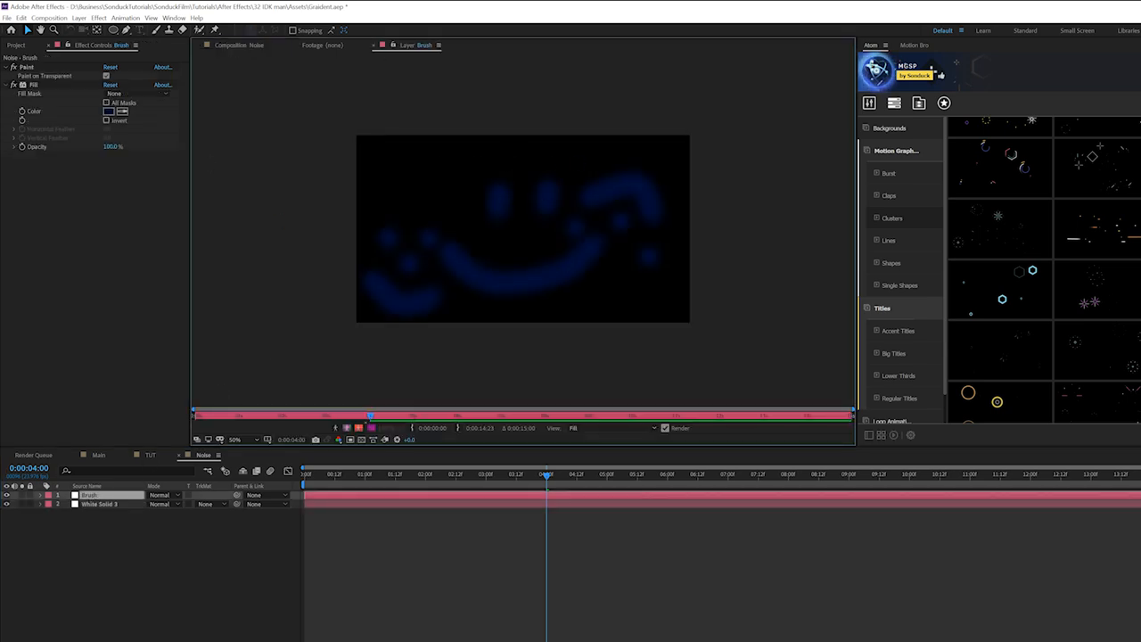
Step: Paint two more brush strokes across the top of the layer to shape the swirls
drag(410, 179, 603, 157)
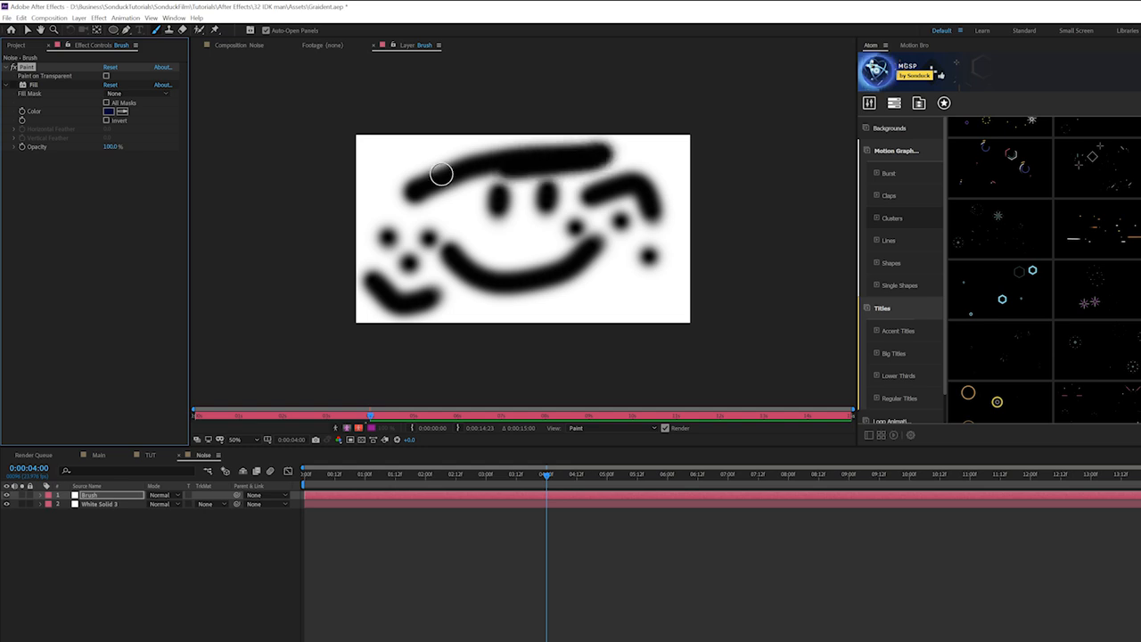
drag(442, 174, 406, 240)
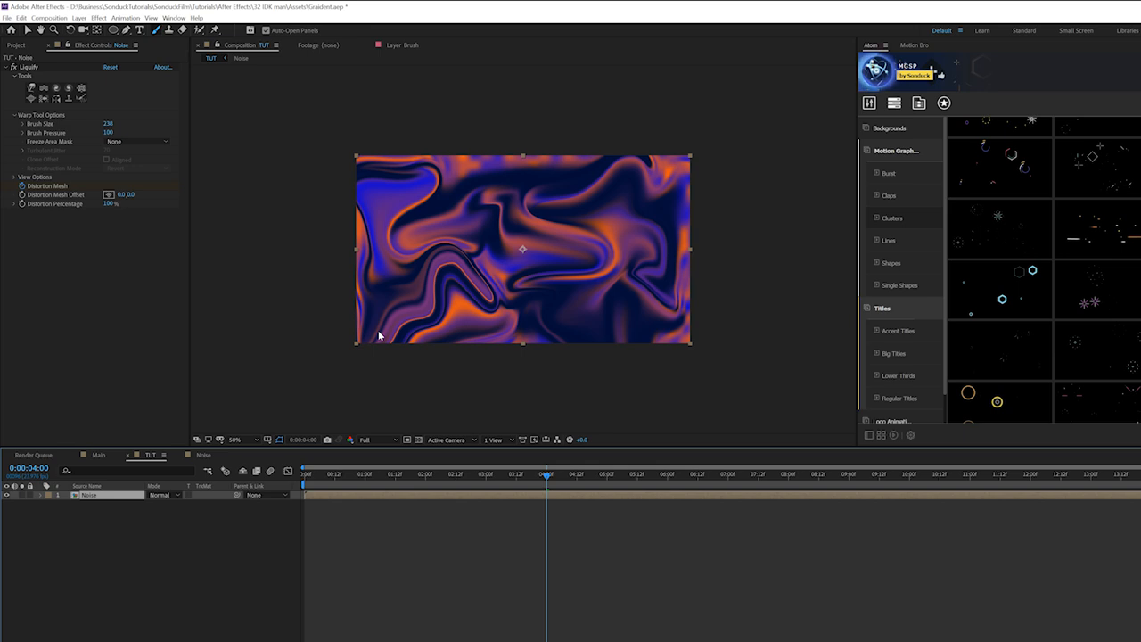
Step: Apply a title template from the extension panel over the liquid background
click(235, 438)
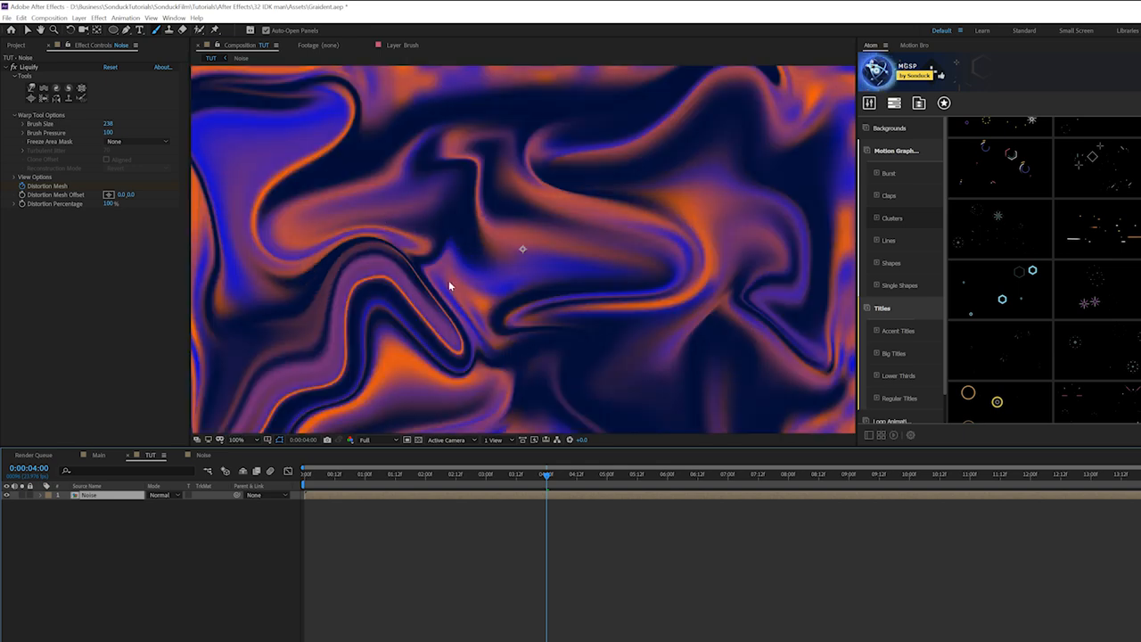
mouse_move(516, 160)
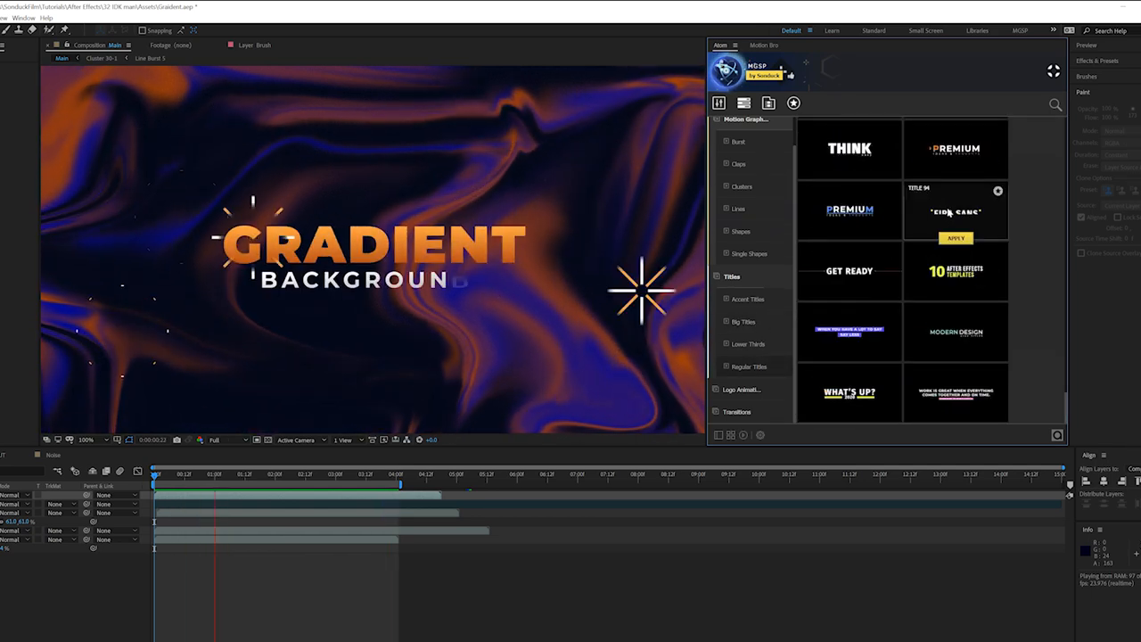
Step: Swap to a template showing GRADIENT with orange accents and browse the element presets
click(956, 239)
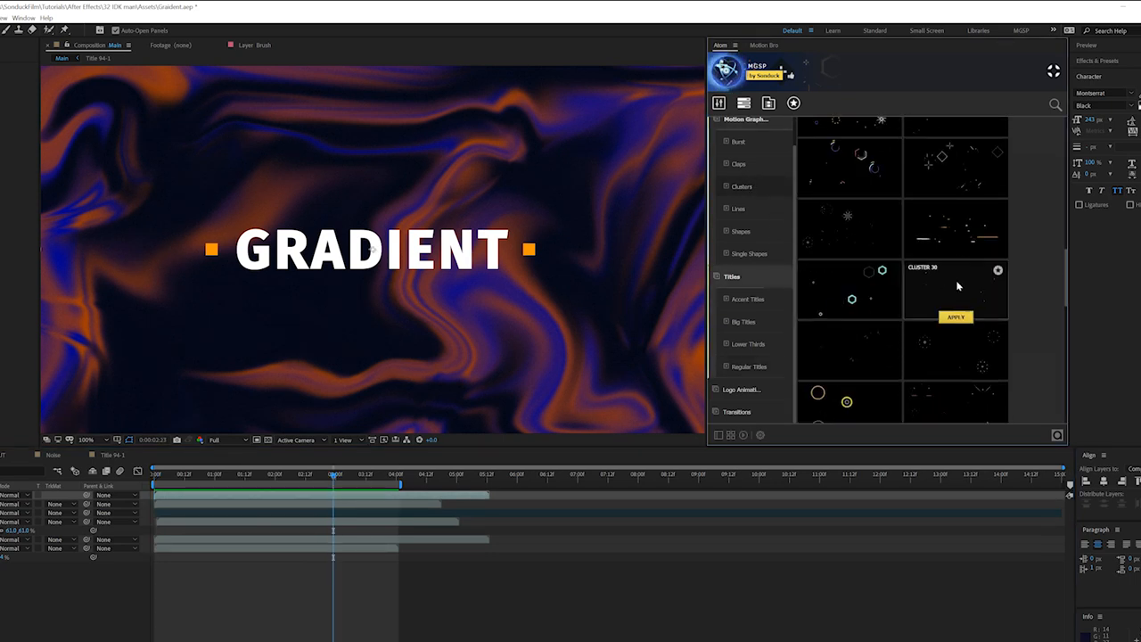
scroll(down, 3)
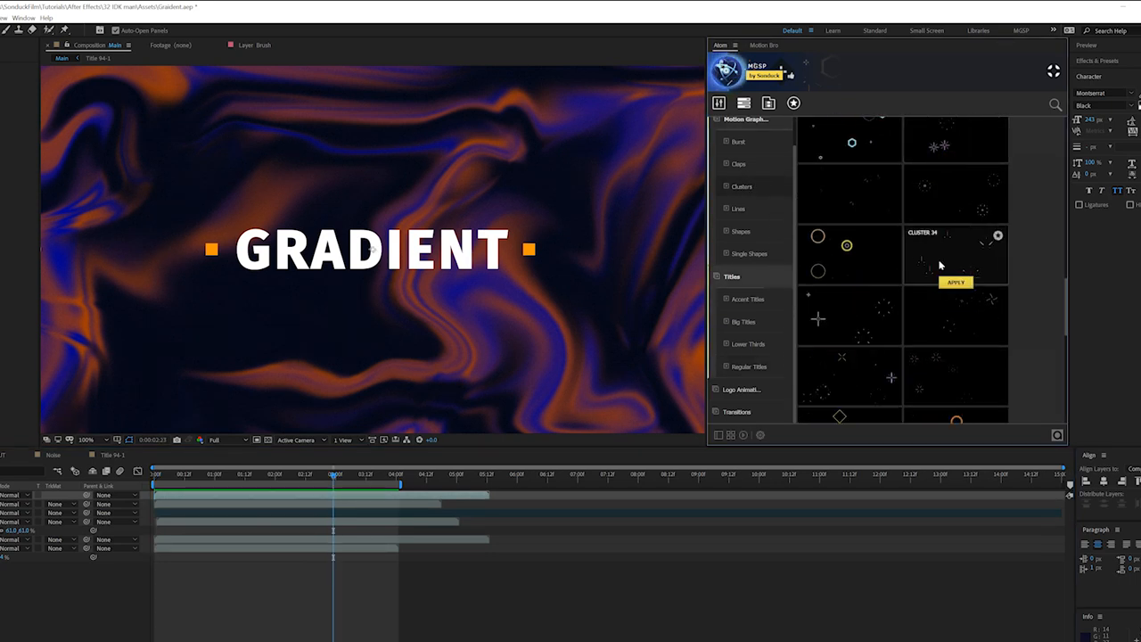